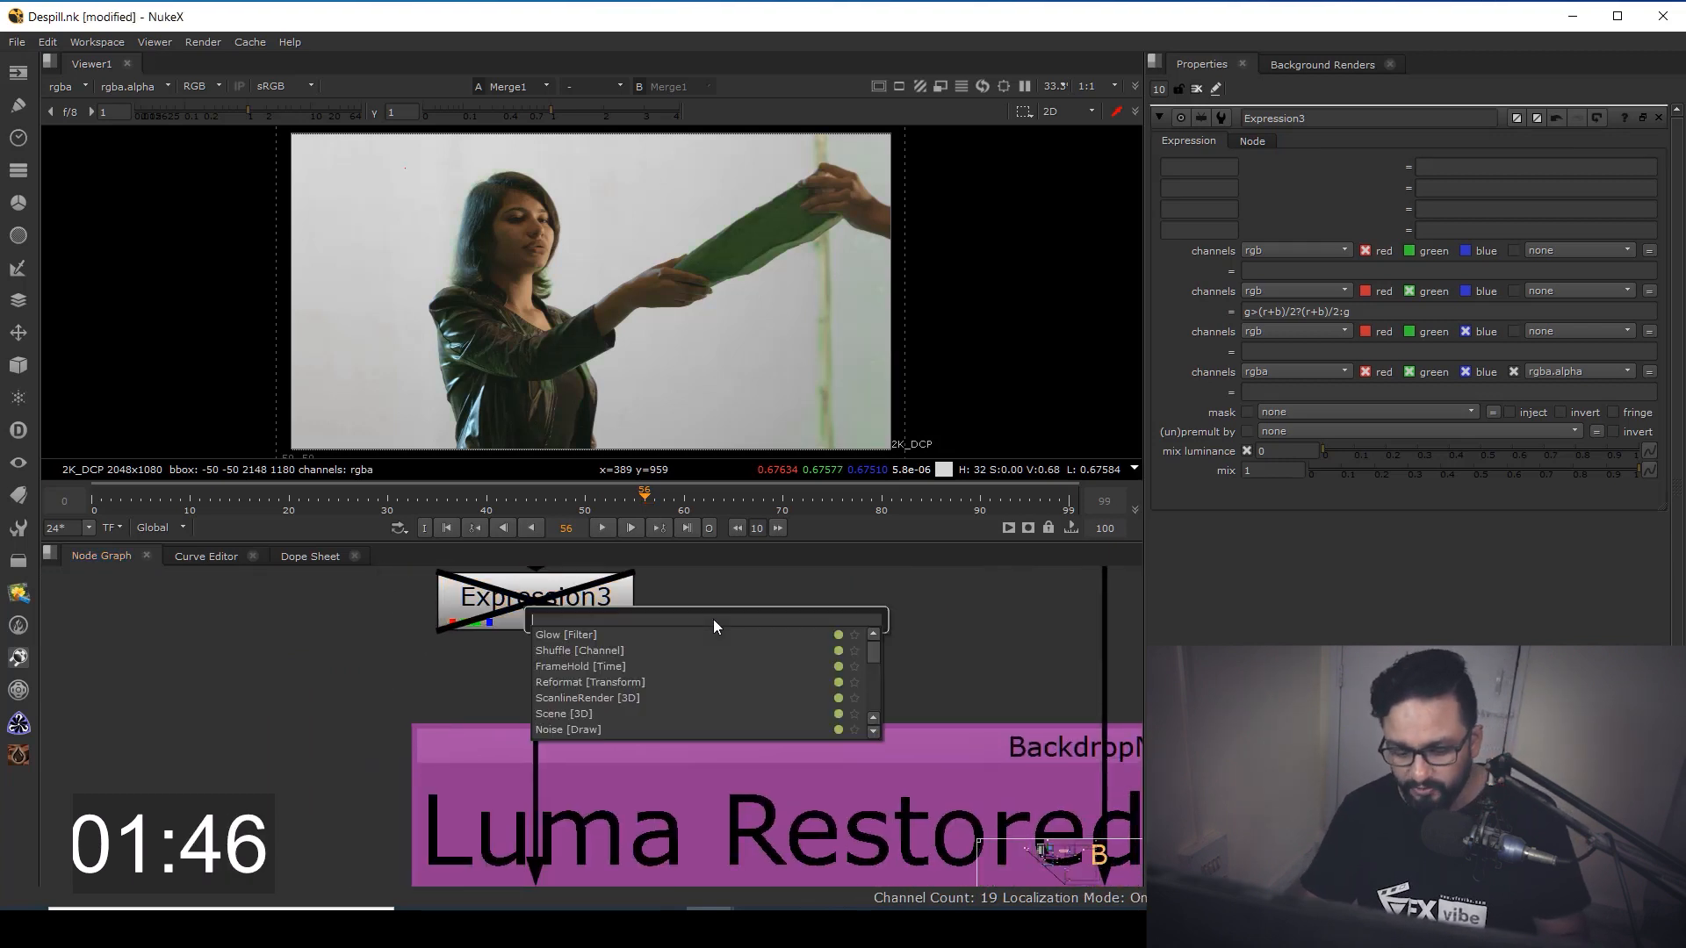
Add Expression4 beneath the disabled Expression3 from the 'expre' node search
type("expre")
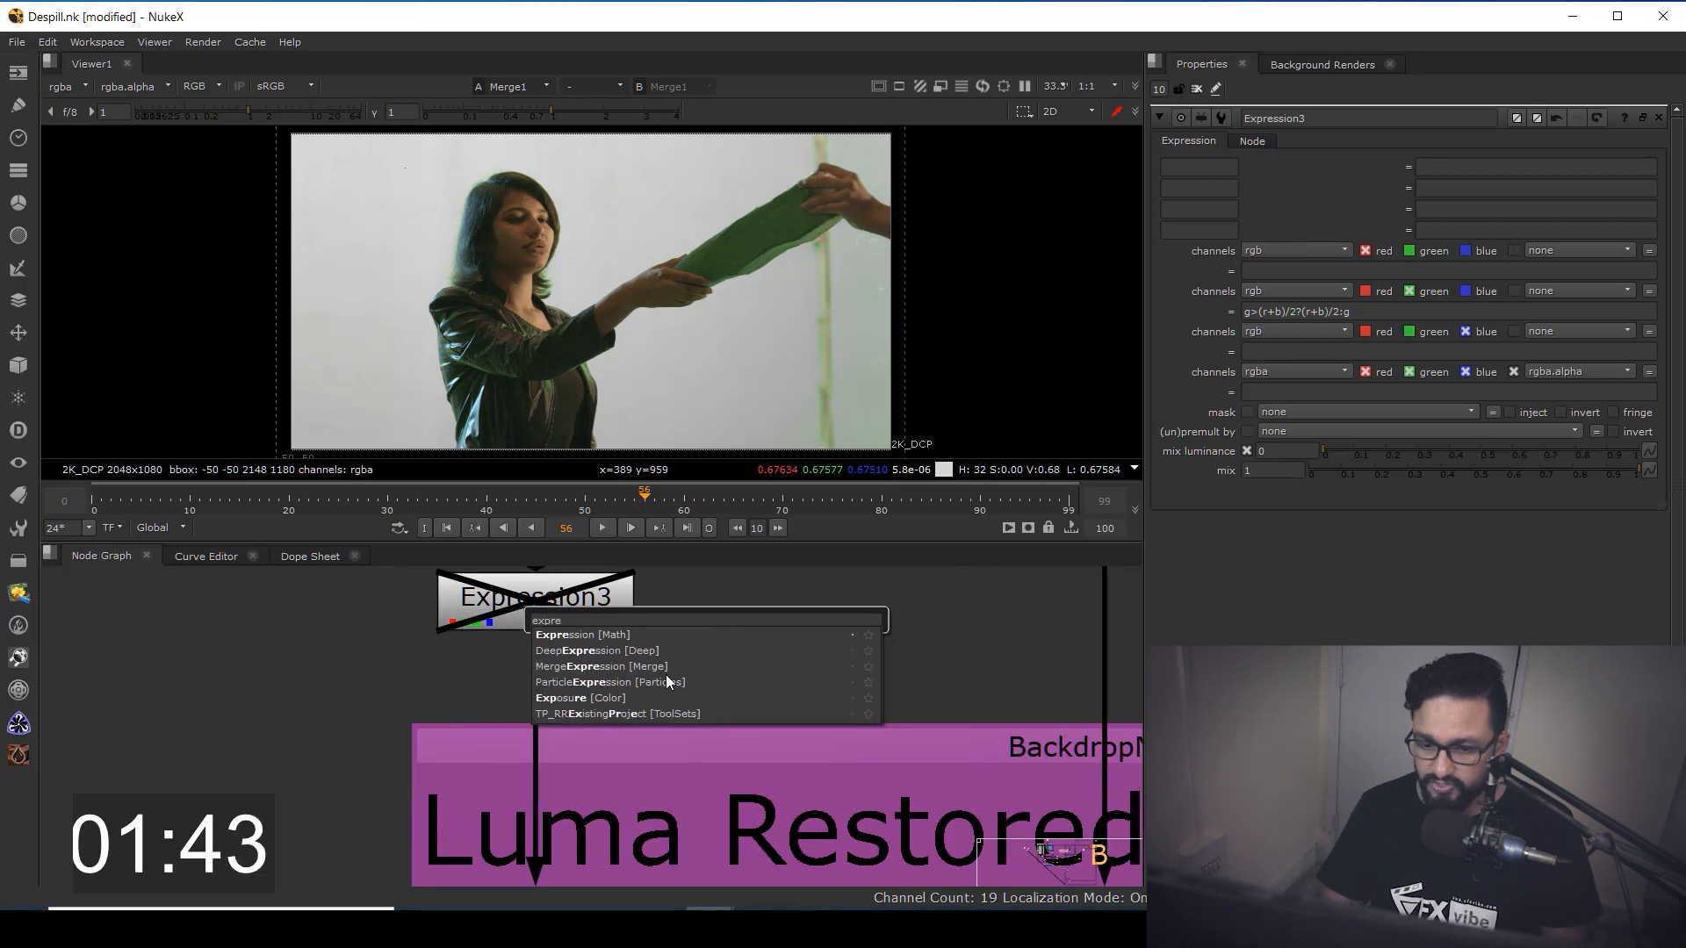
left_click(580, 634)
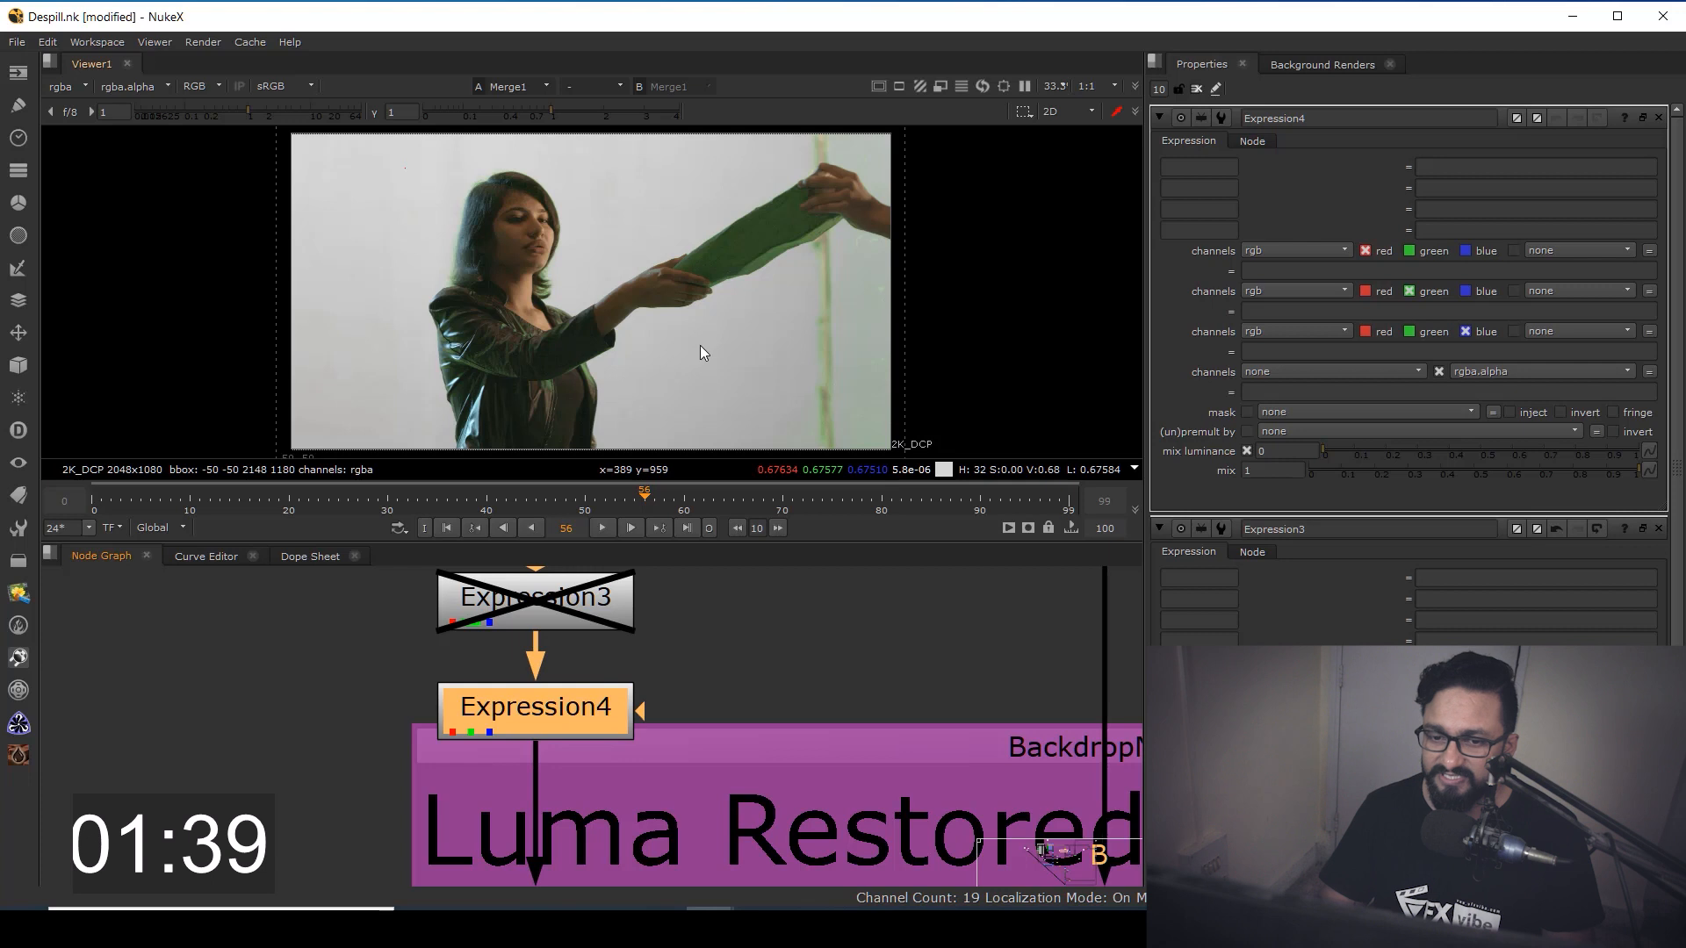
mouse_move(996, 250)
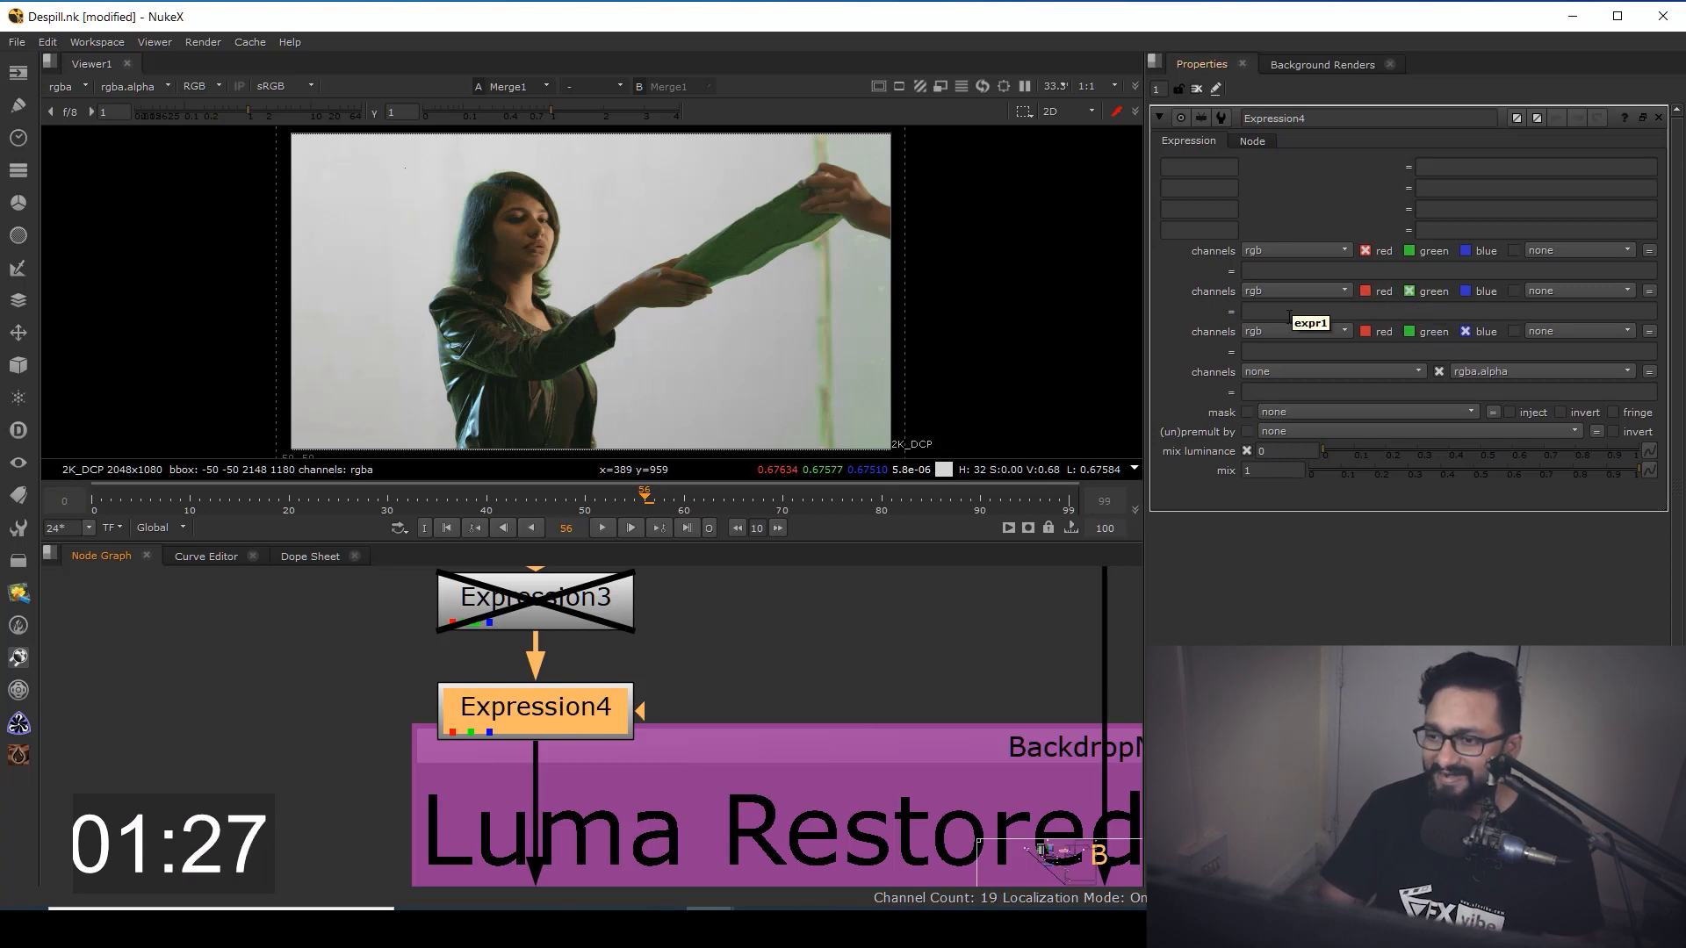
Enter g>(r+b)/2?(r+b)/2:g as Expression4's green-channel expression, despilling the green cloth to grey
left_click(1447, 311)
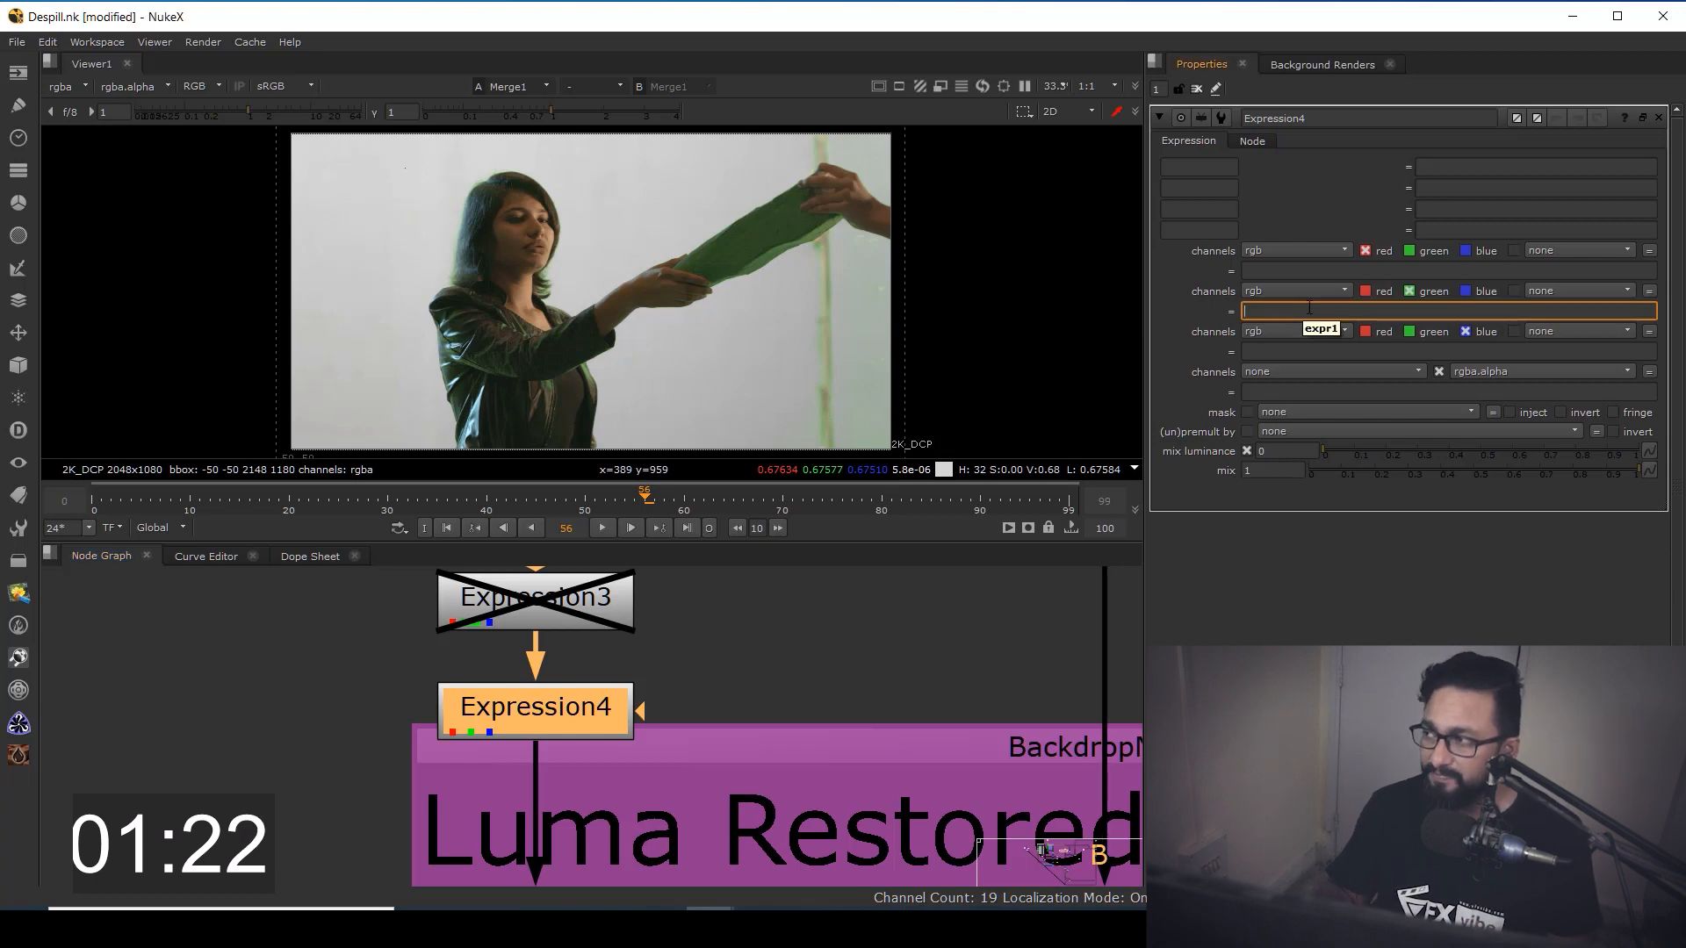
type("g")
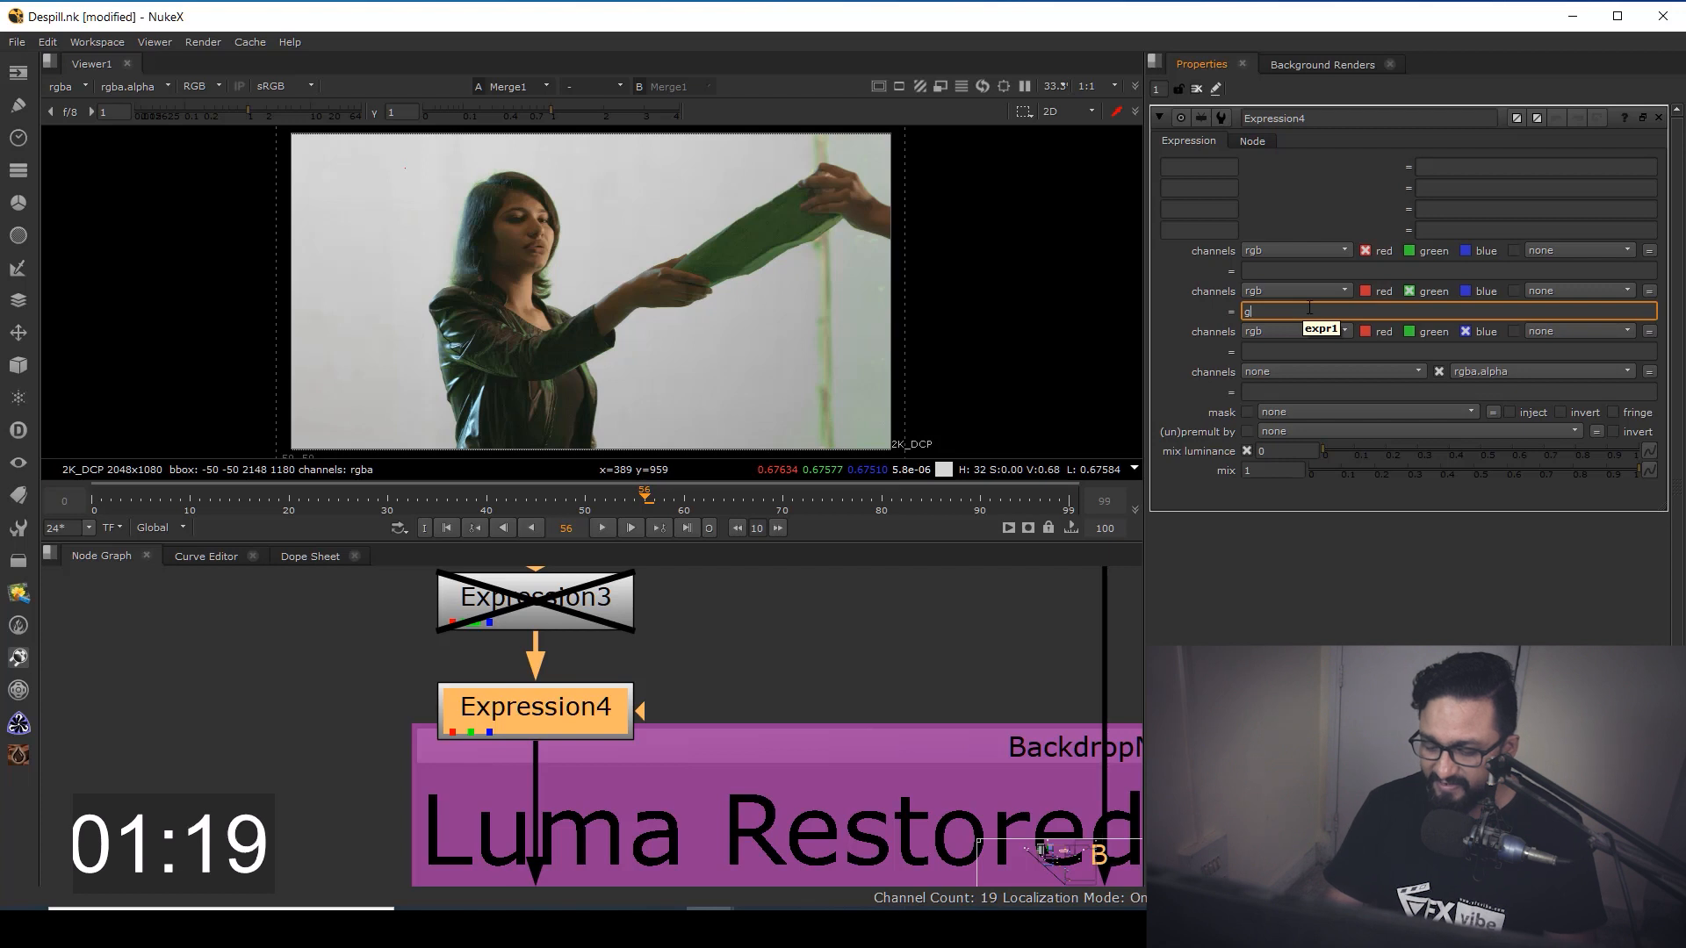
type(">")
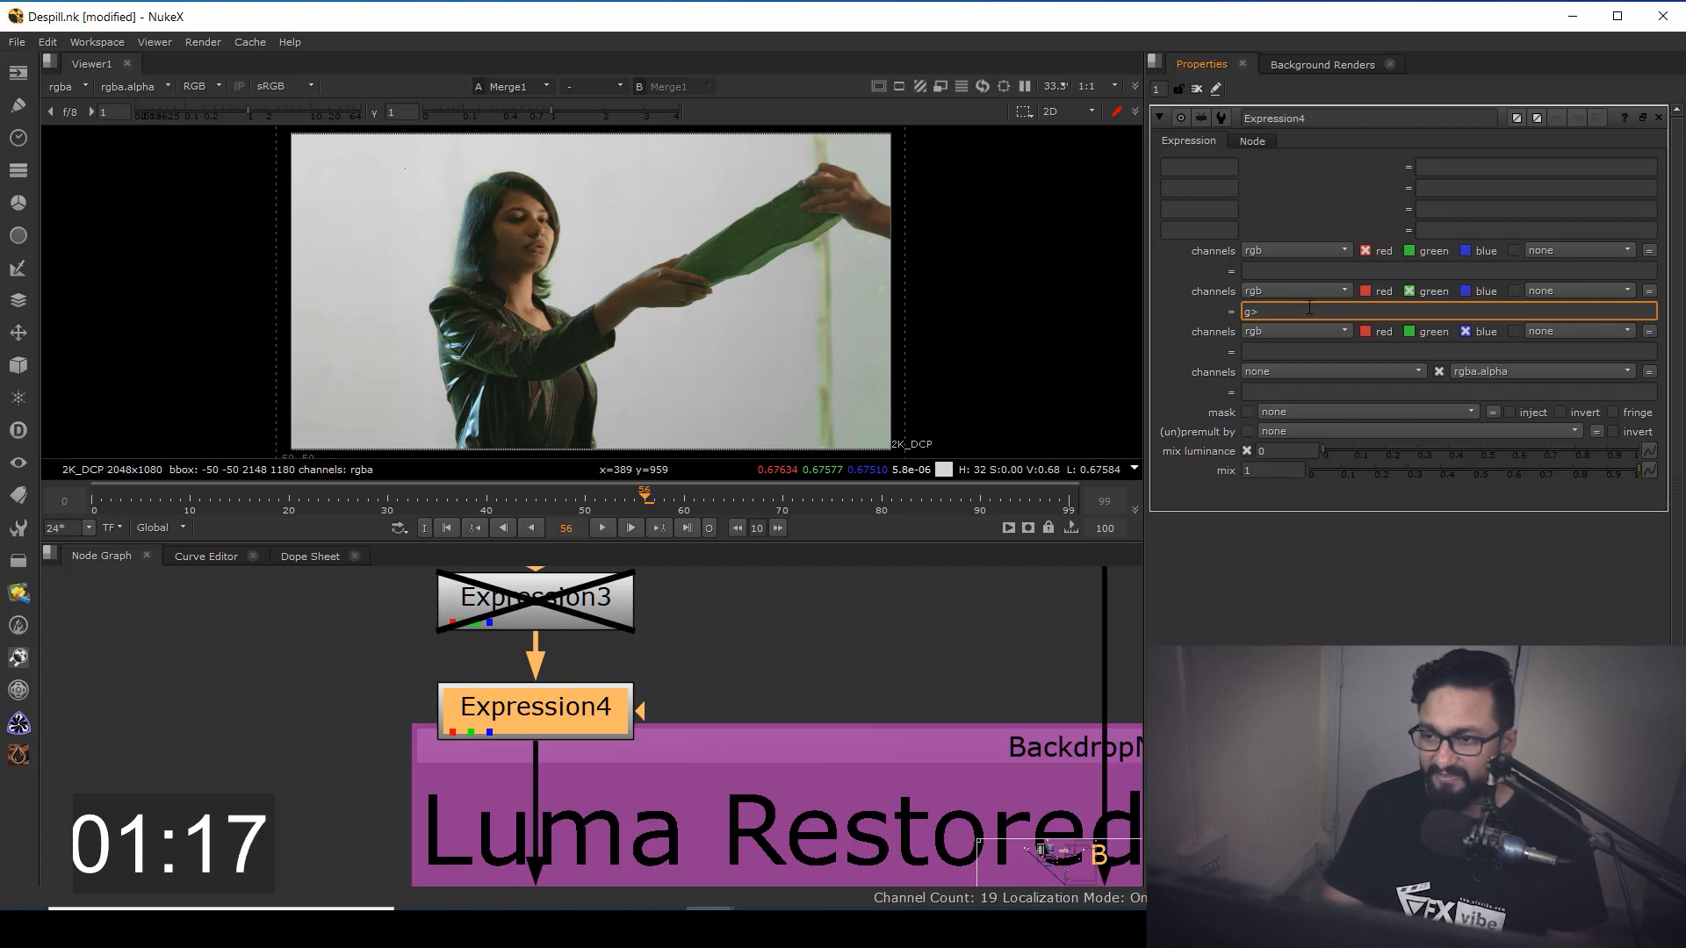
type("(r+b)")
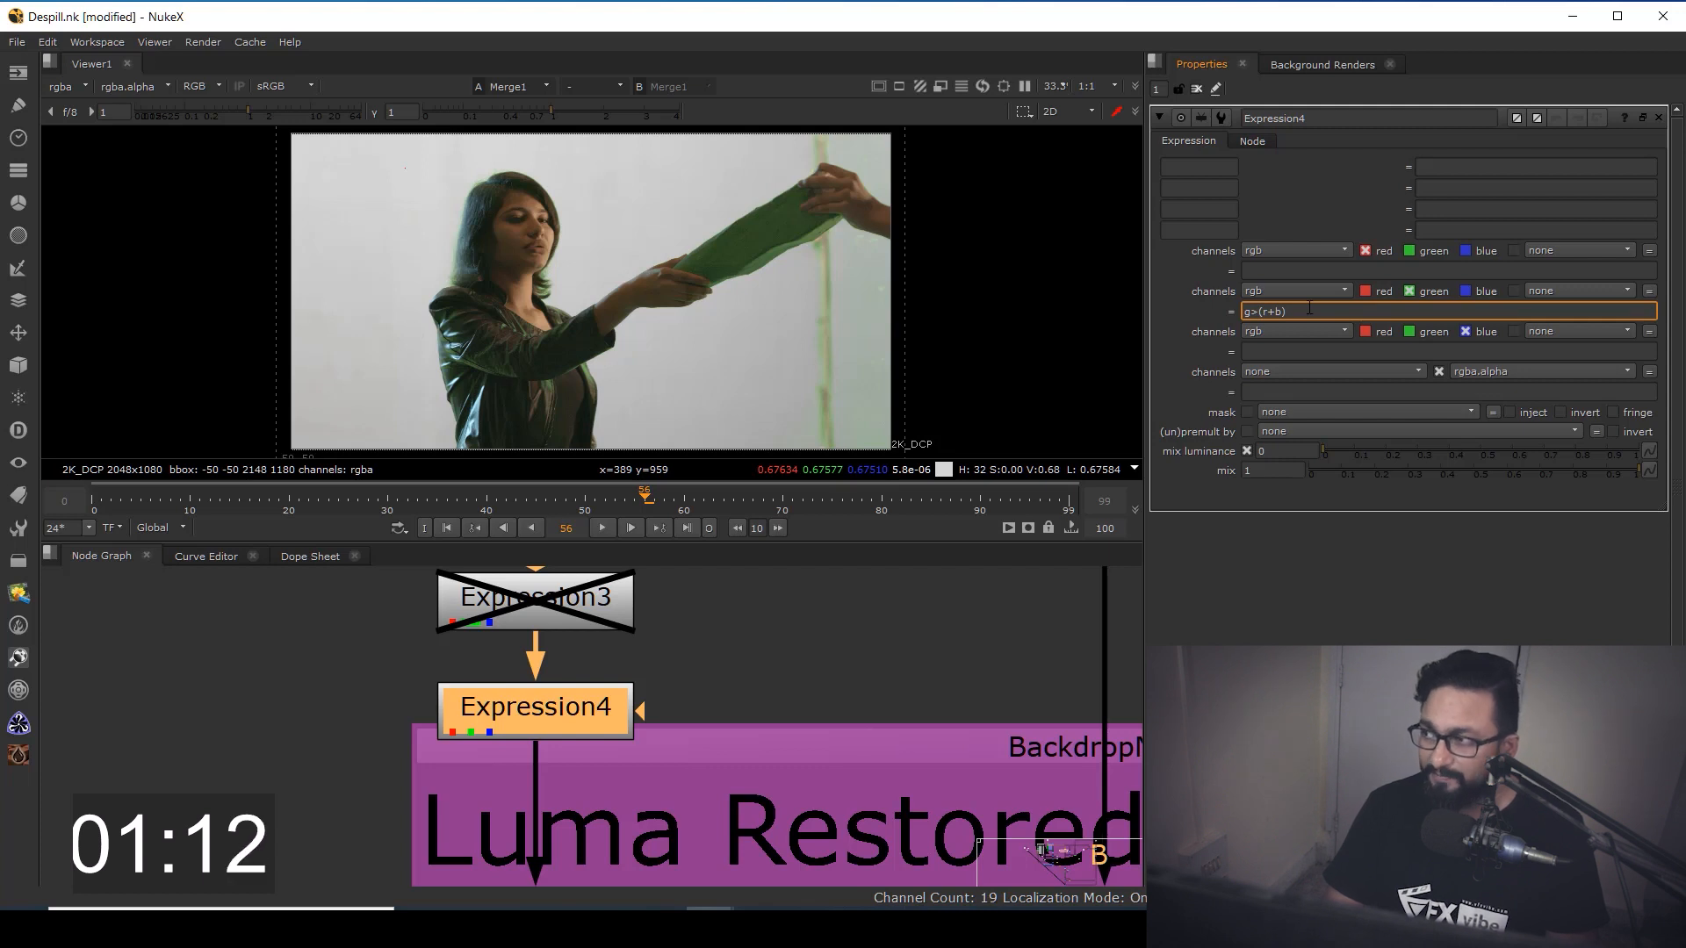
type("/2")
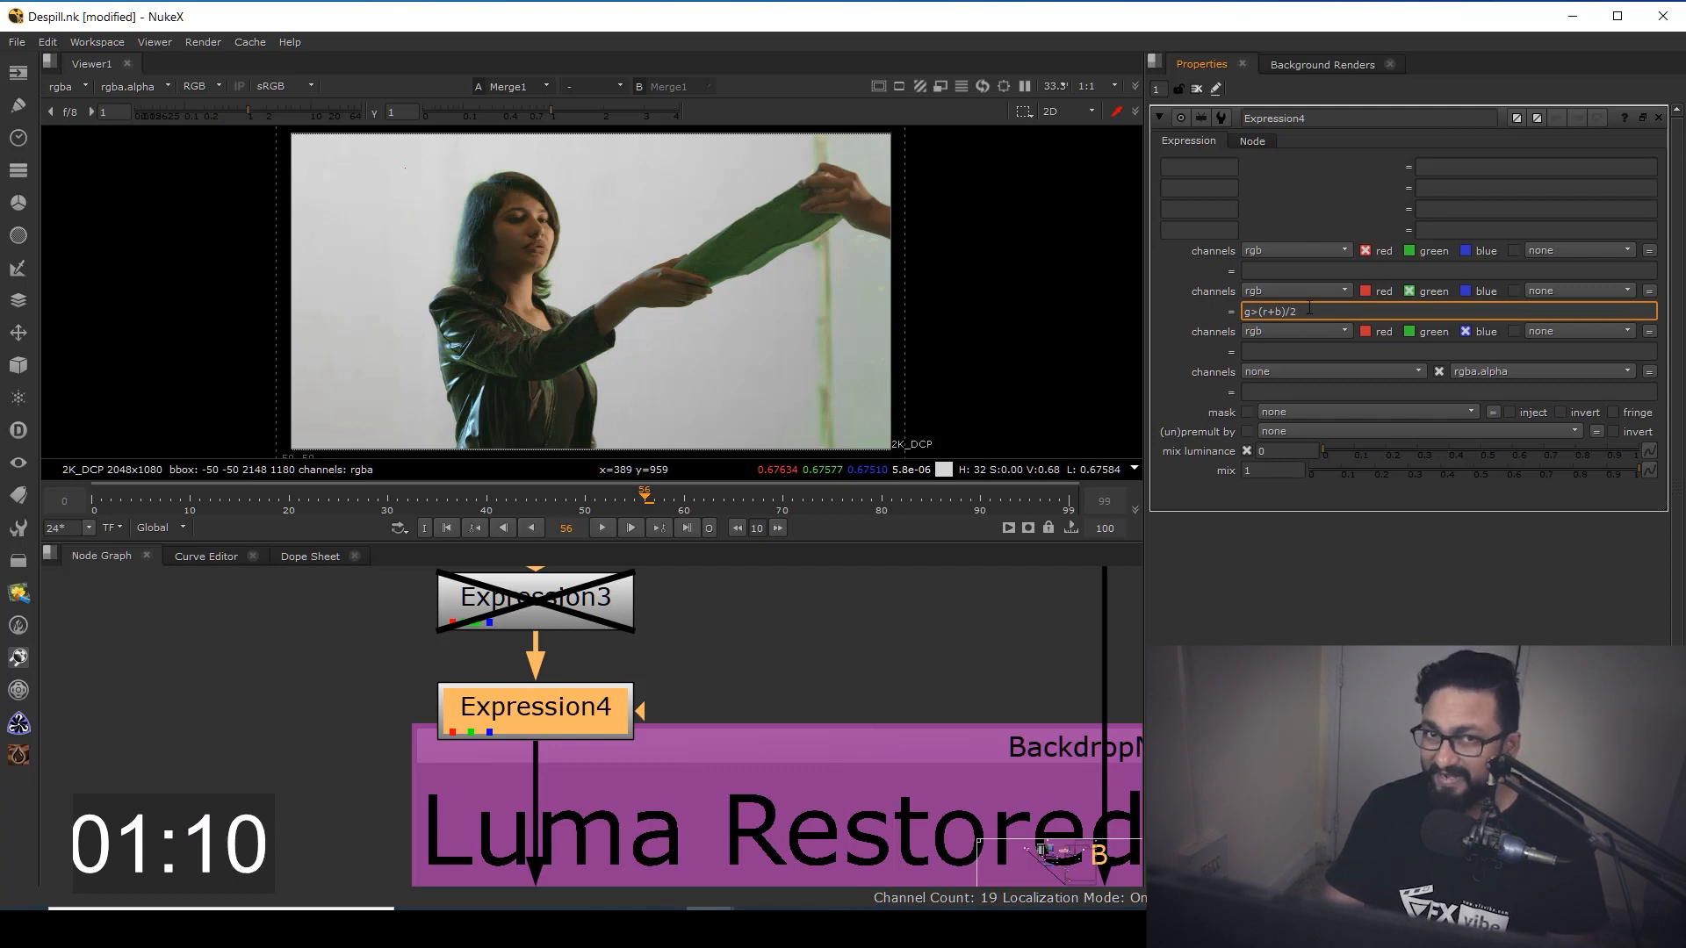
type("(r")
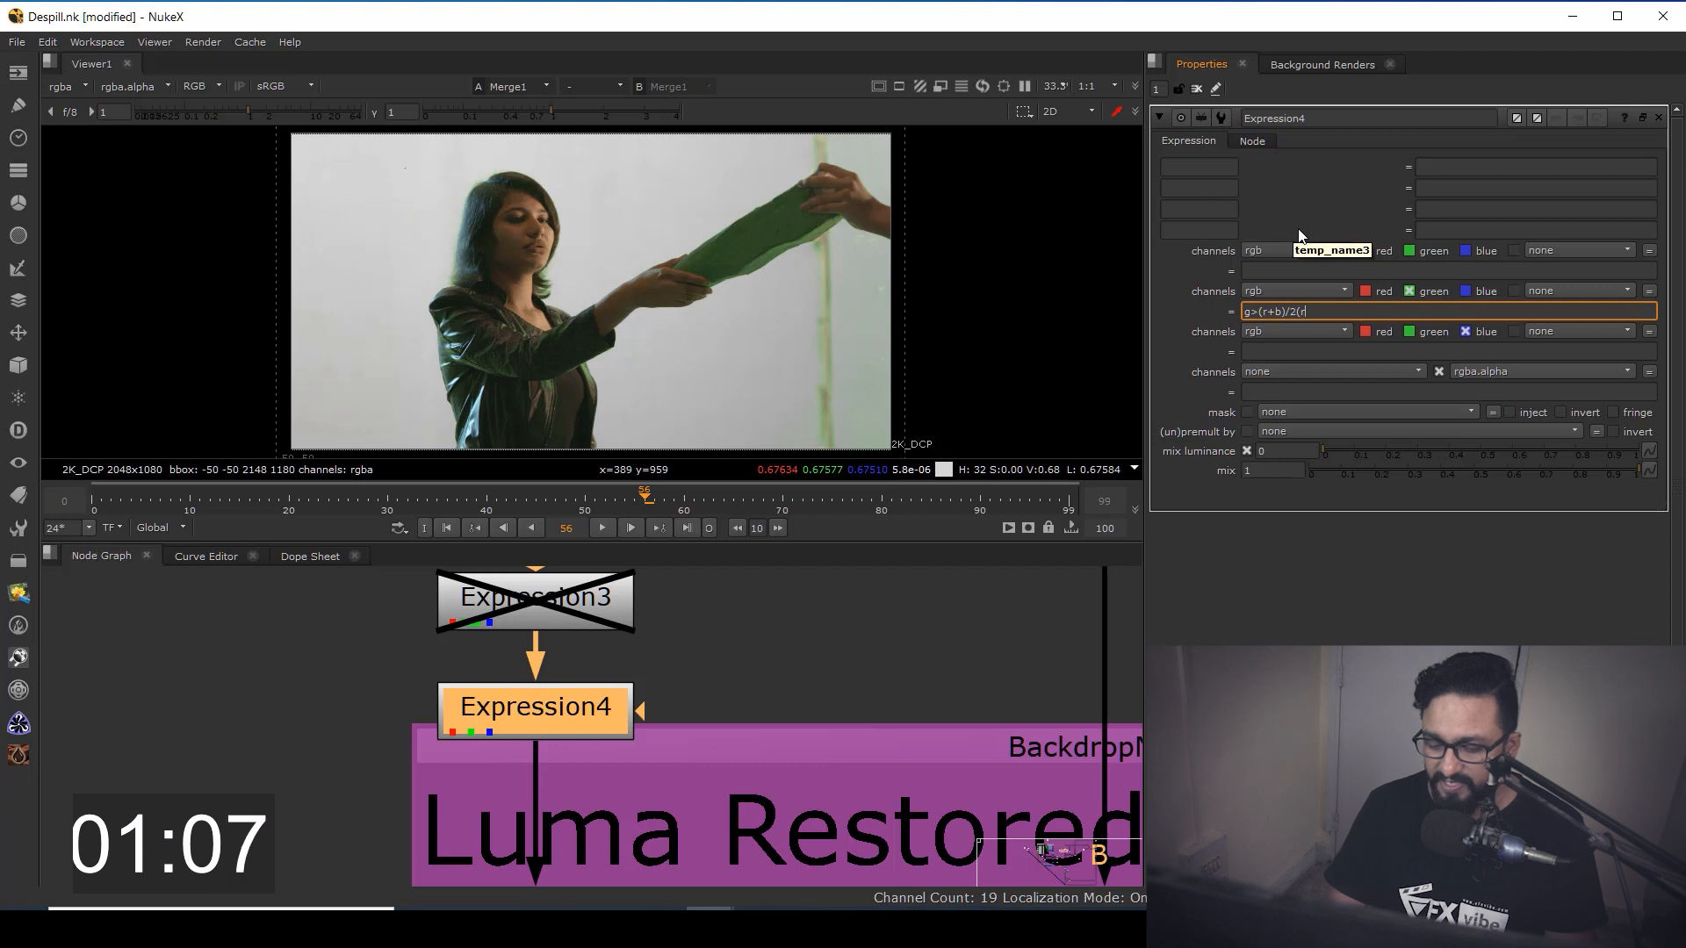
type("+b")
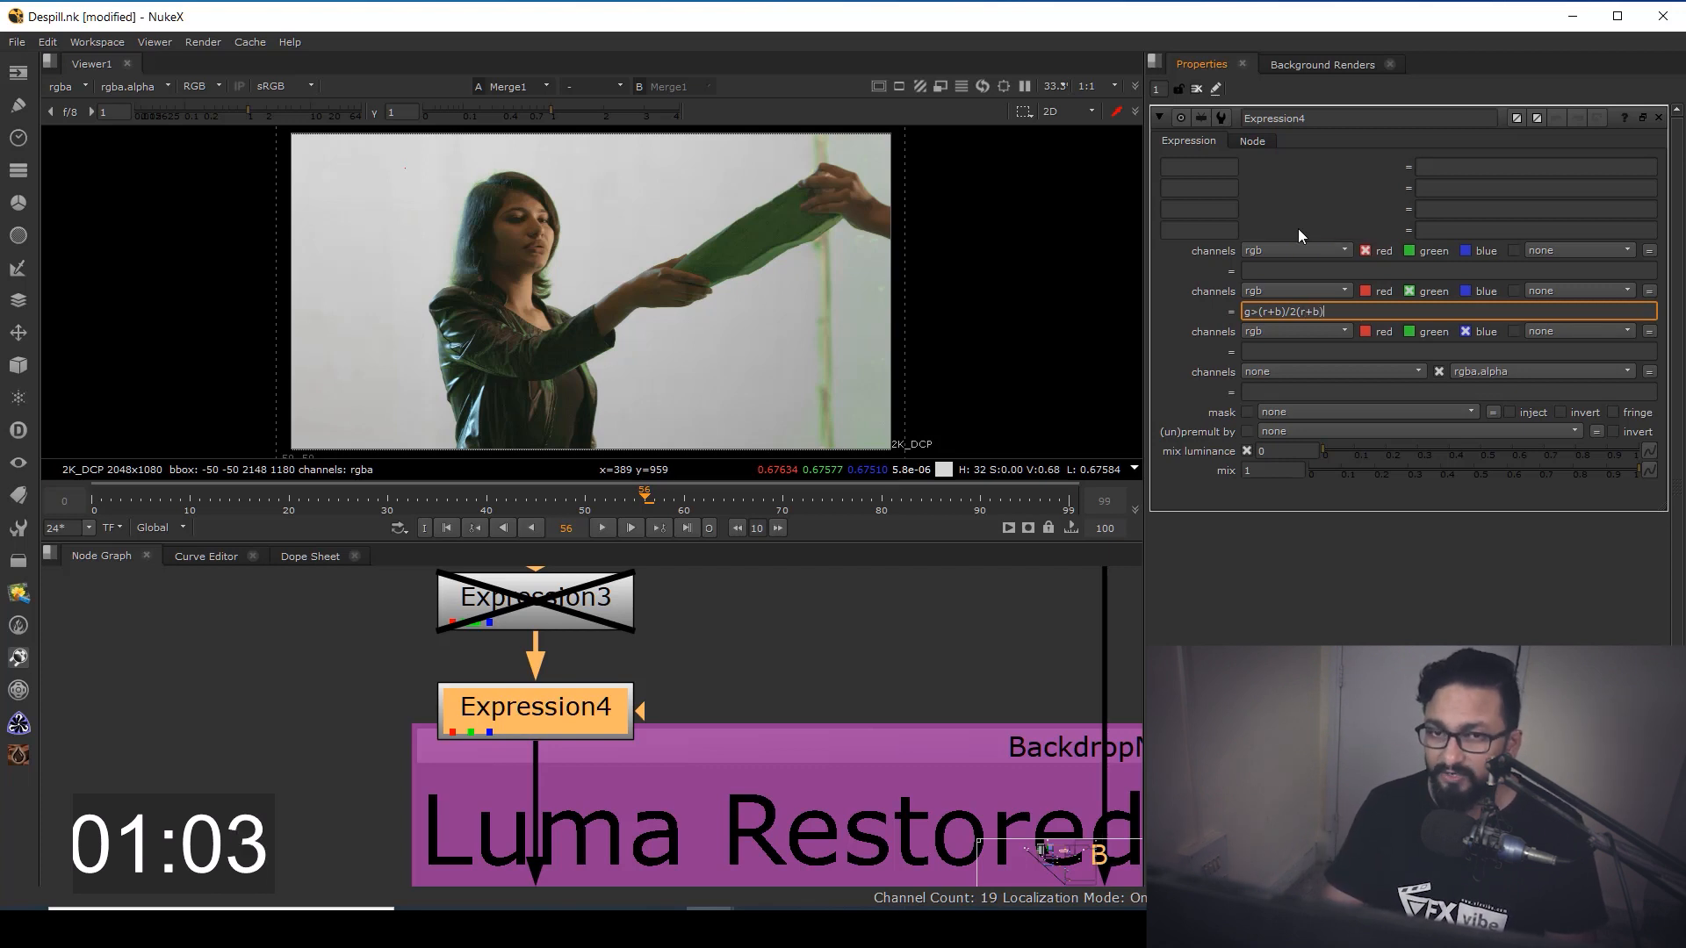
type("/2")
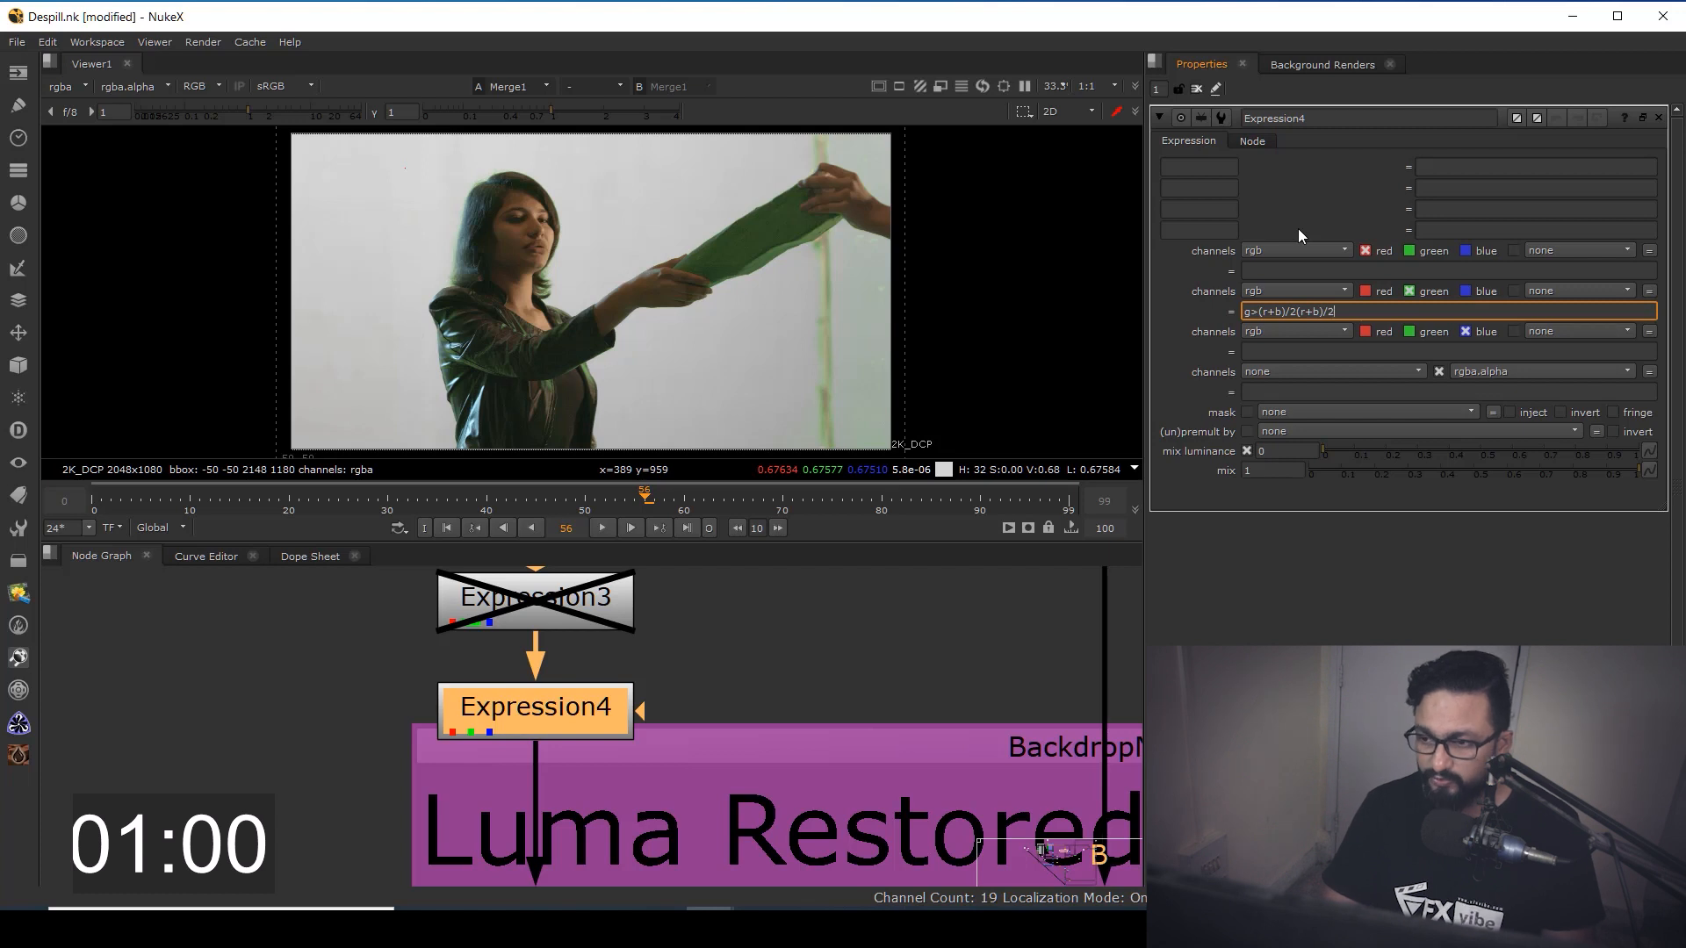
type(":g")
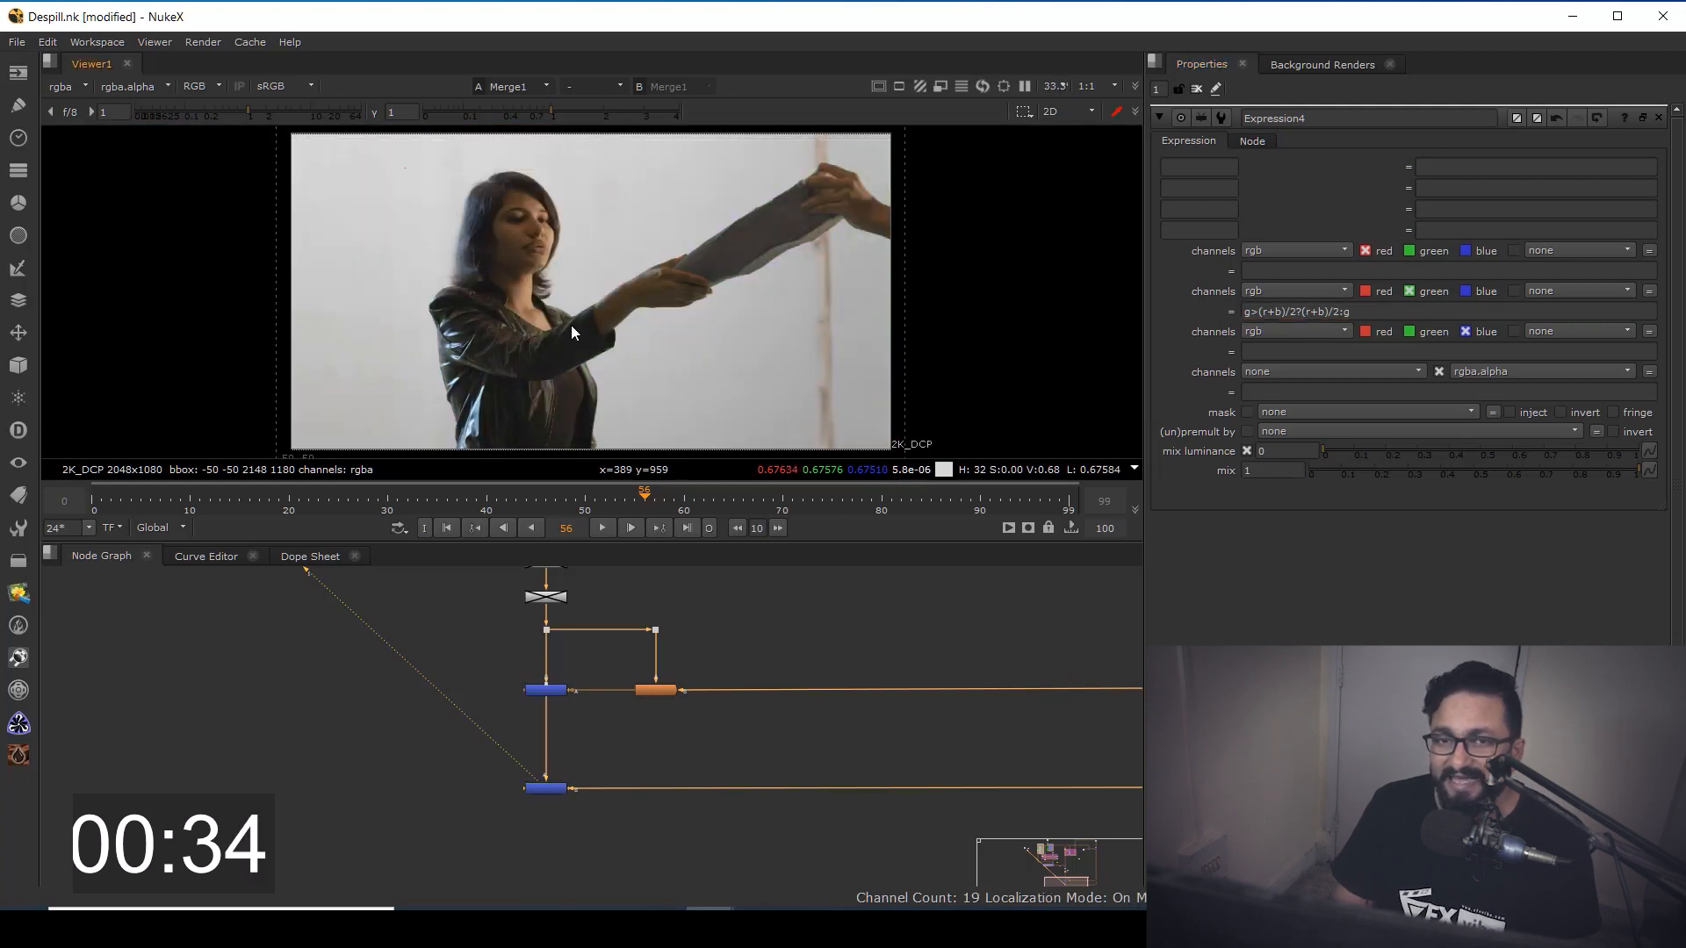
mouse_move(573, 233)
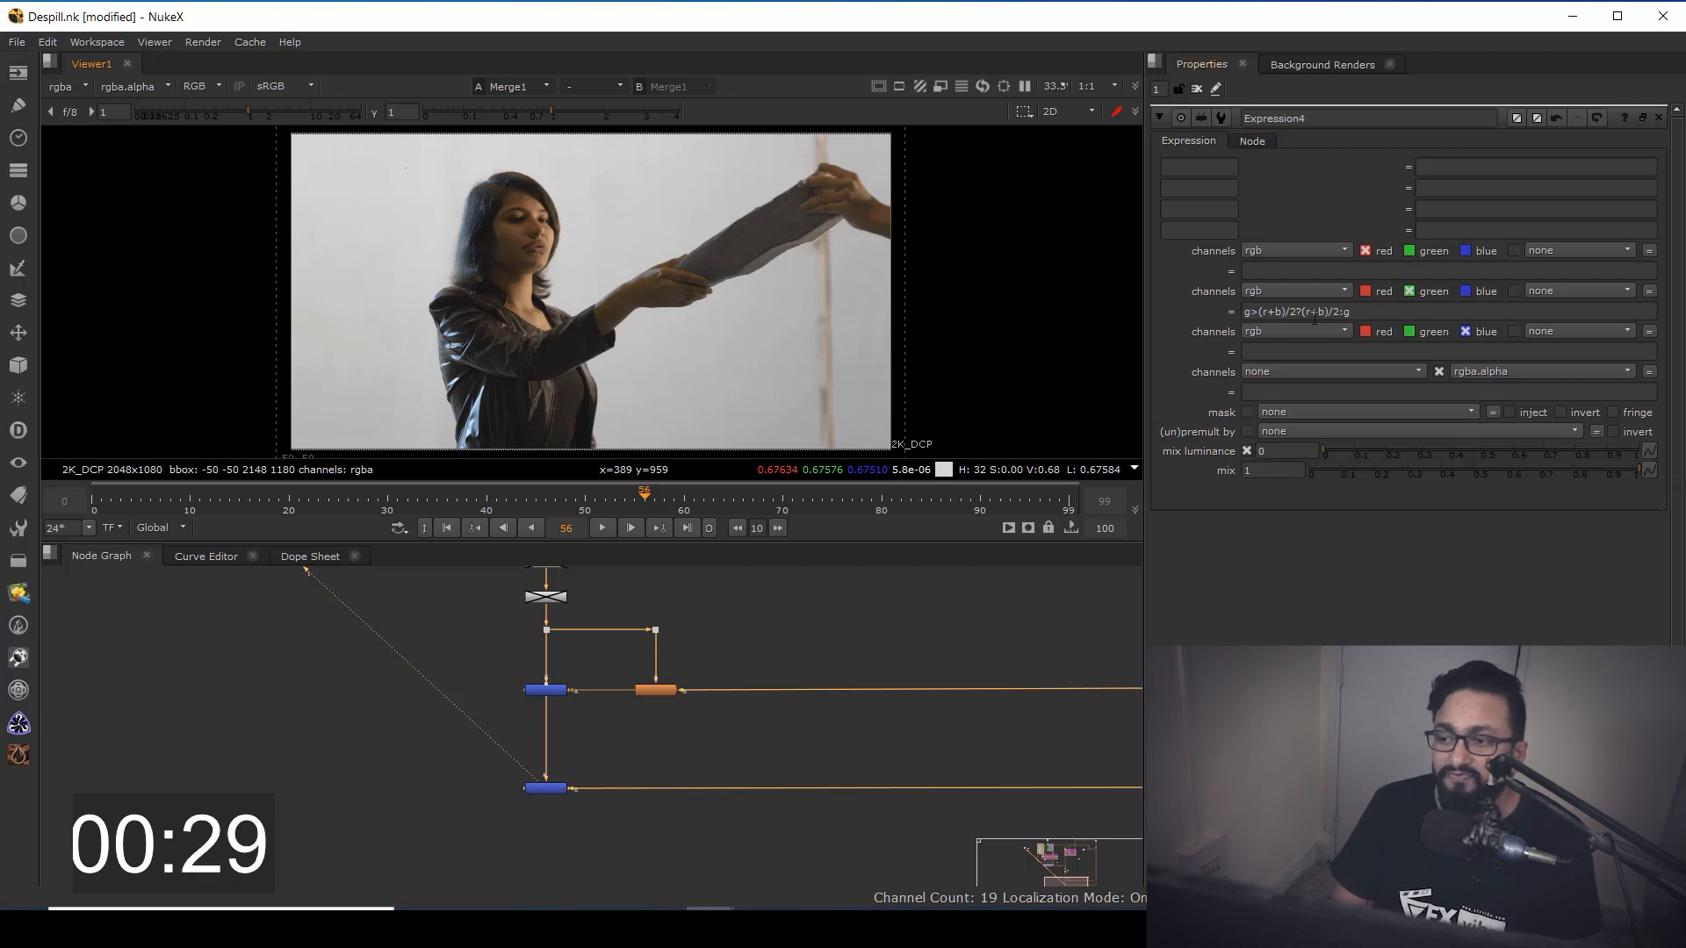
mouse_move(1282, 329)
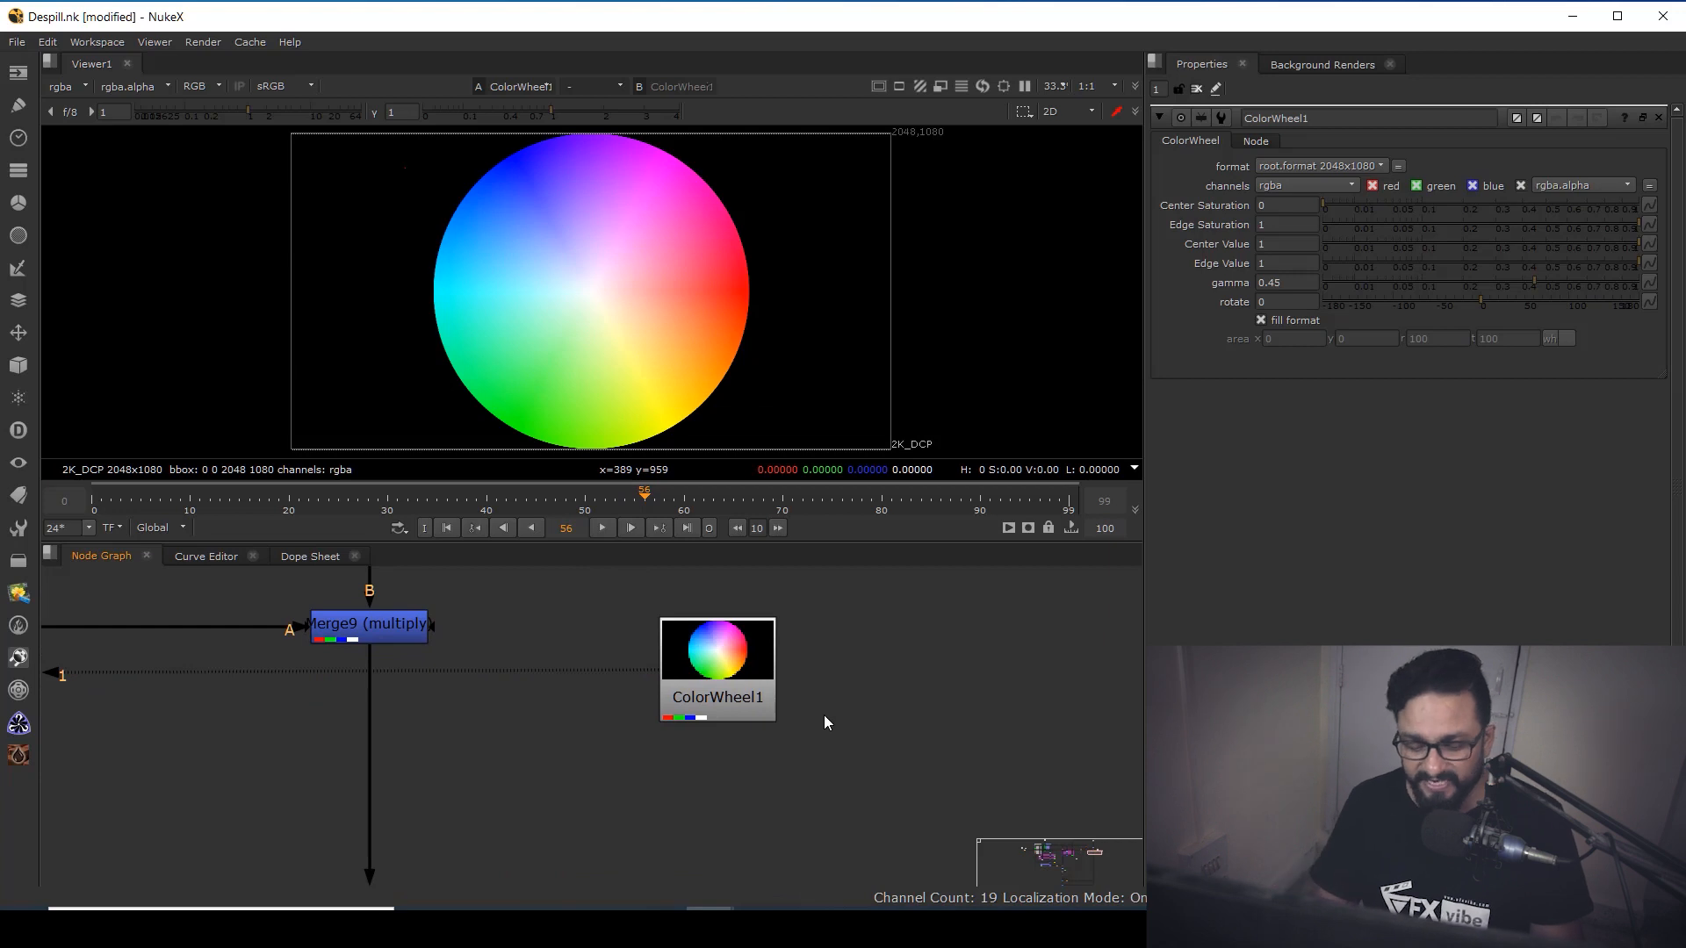
Search the node menu for 'expre' next to ColorWheel1
type("expre")
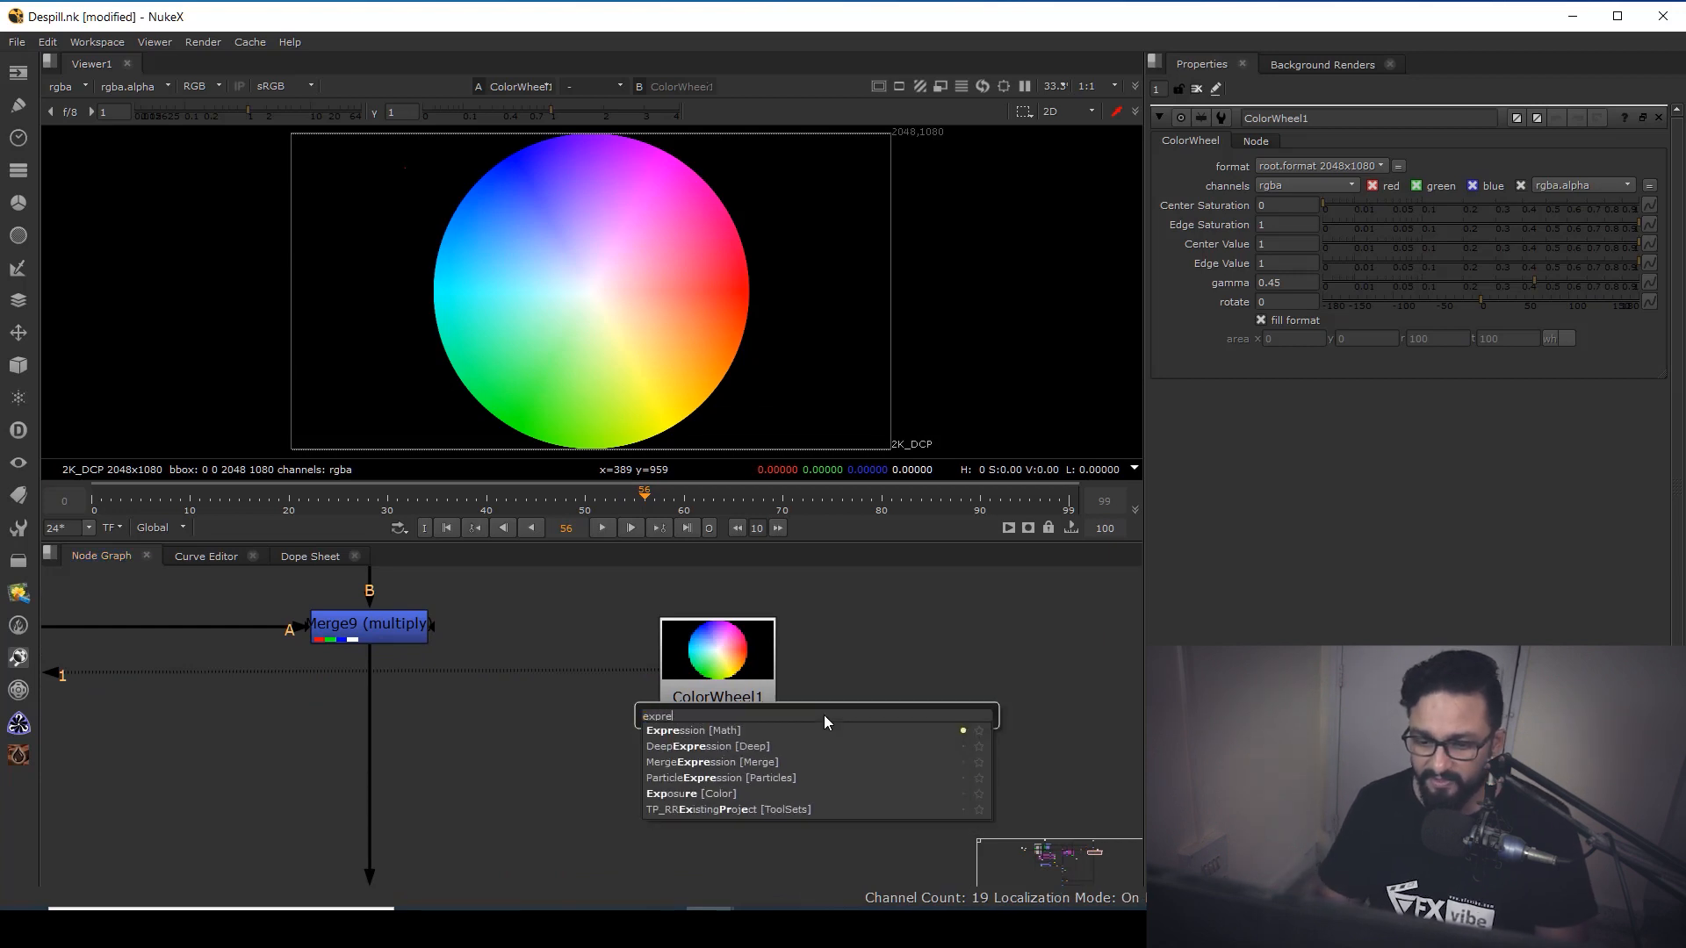
Add Expression5 after ColorWheel1 with blue-channel expression b>(r+g)/2?(r+g)/2:b
left_click(693, 730)
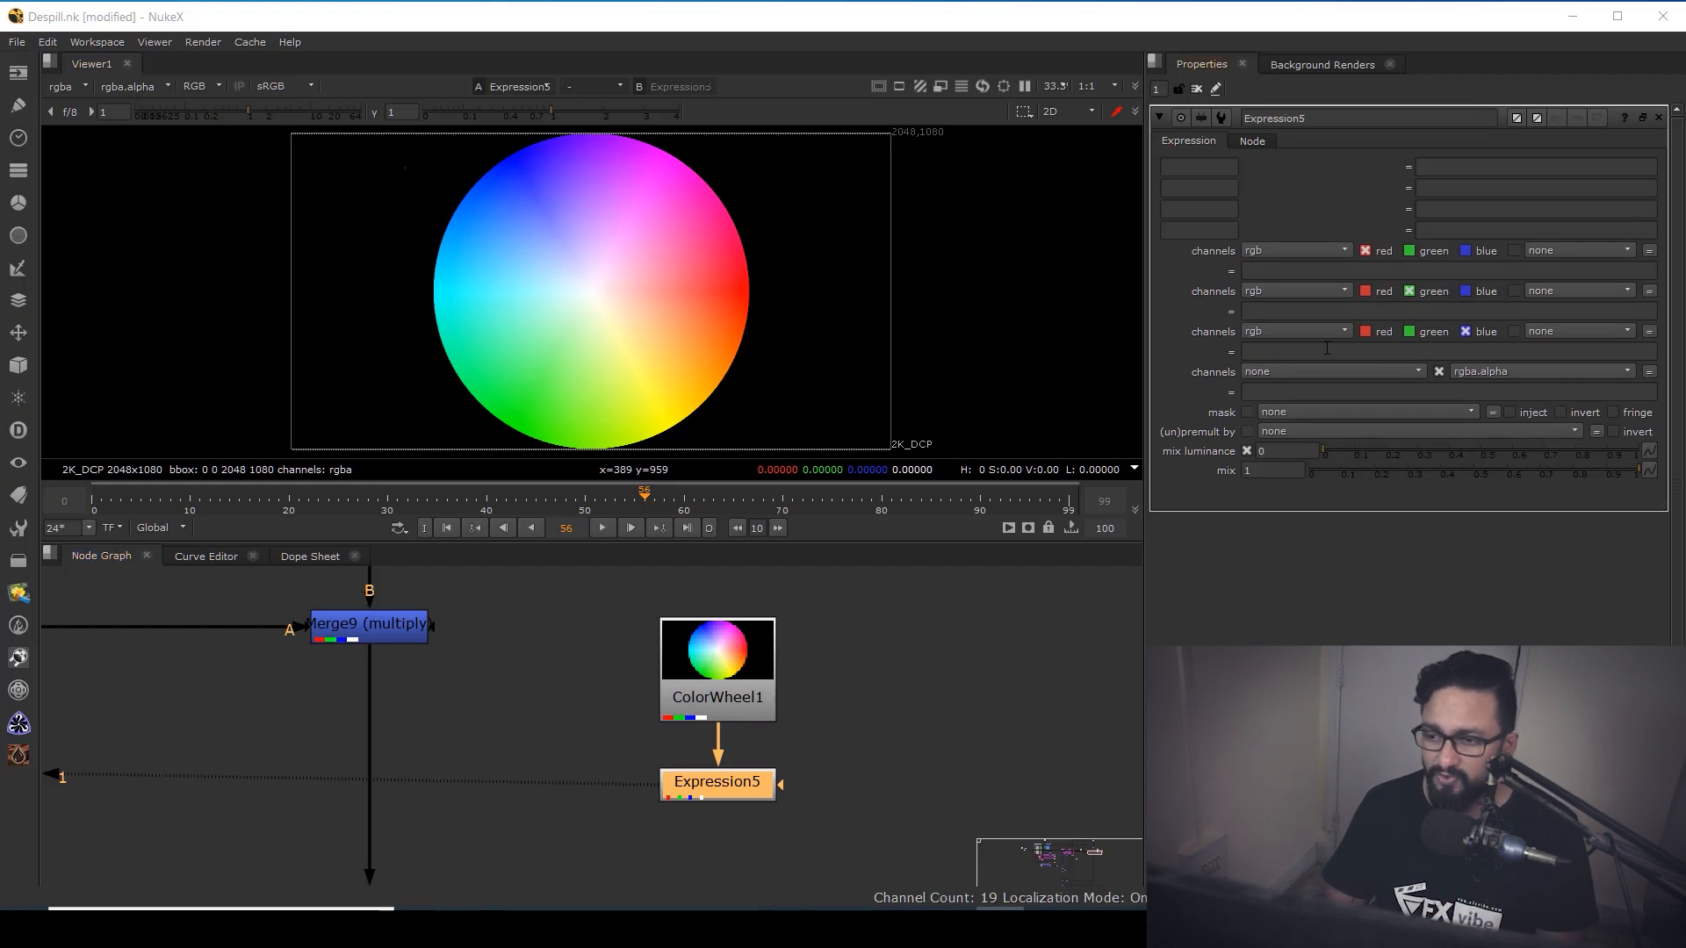
type("b>(r+g)/2?(r+g)/2:b")
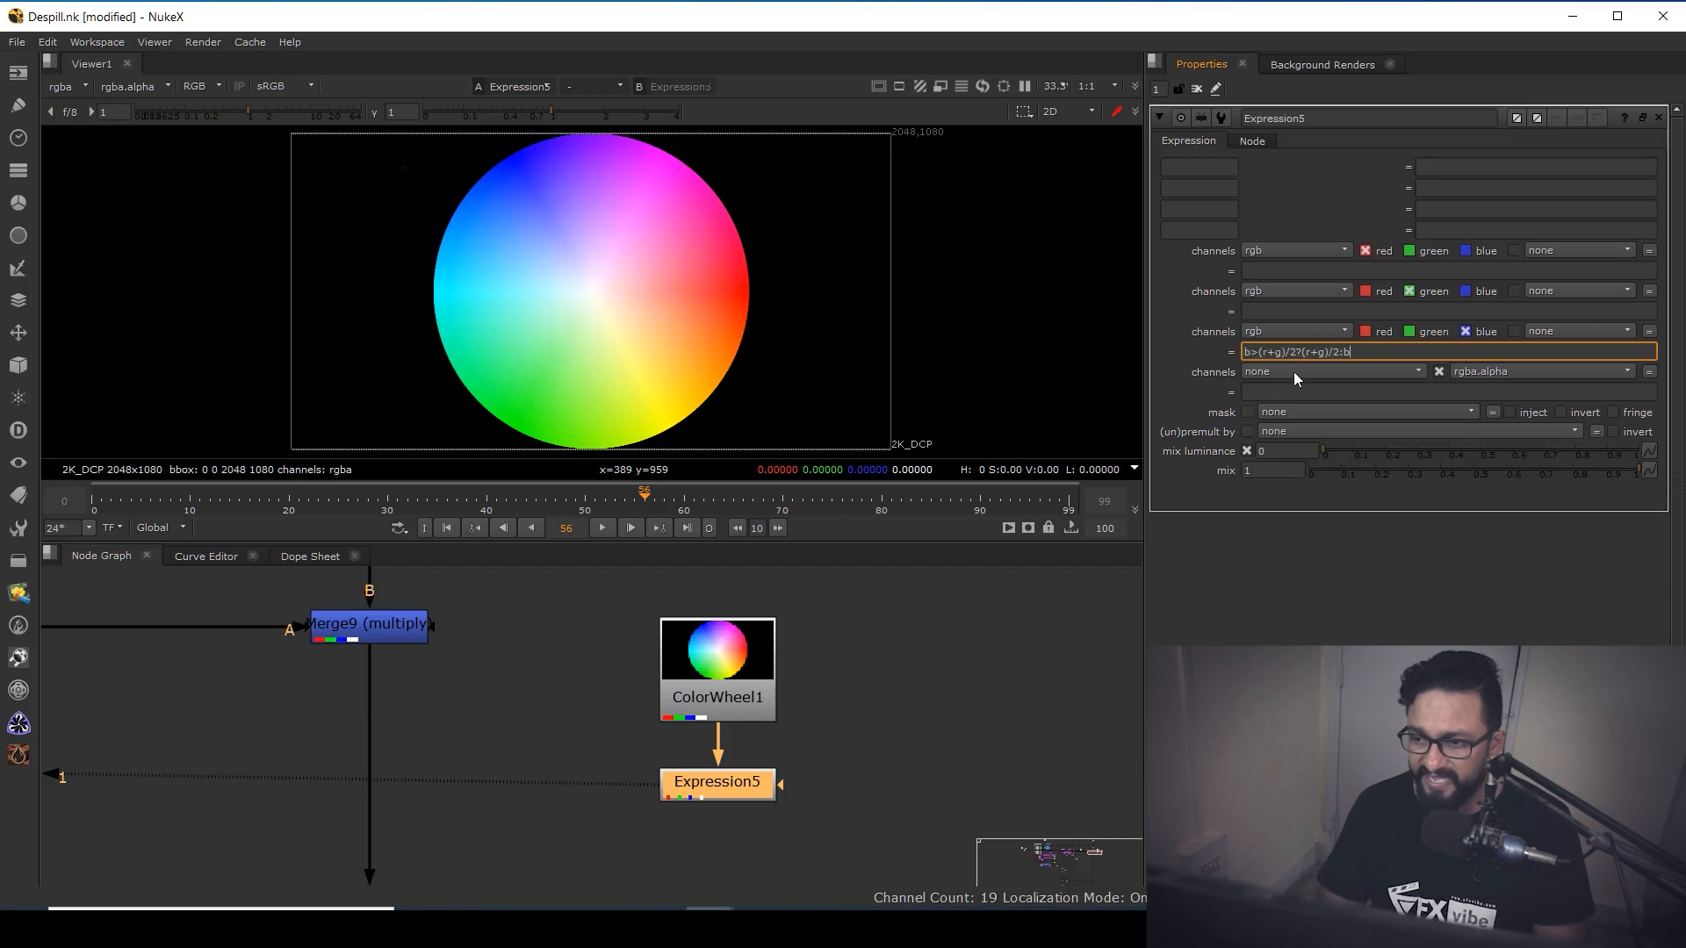